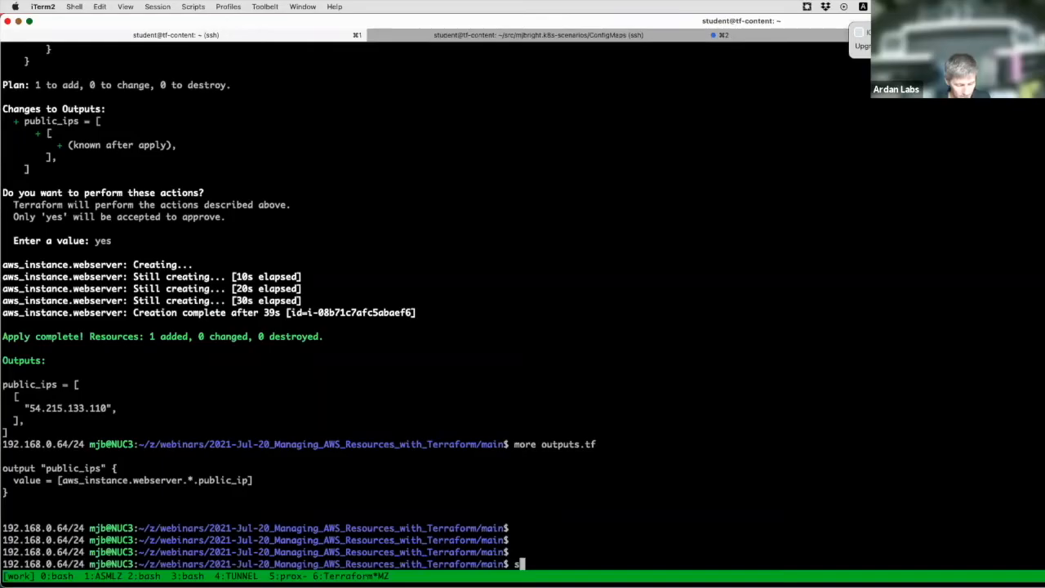
# - Run the next-step script to copy in the step-2 SSH server files and Step-2 notes
pyautogui.write('n')
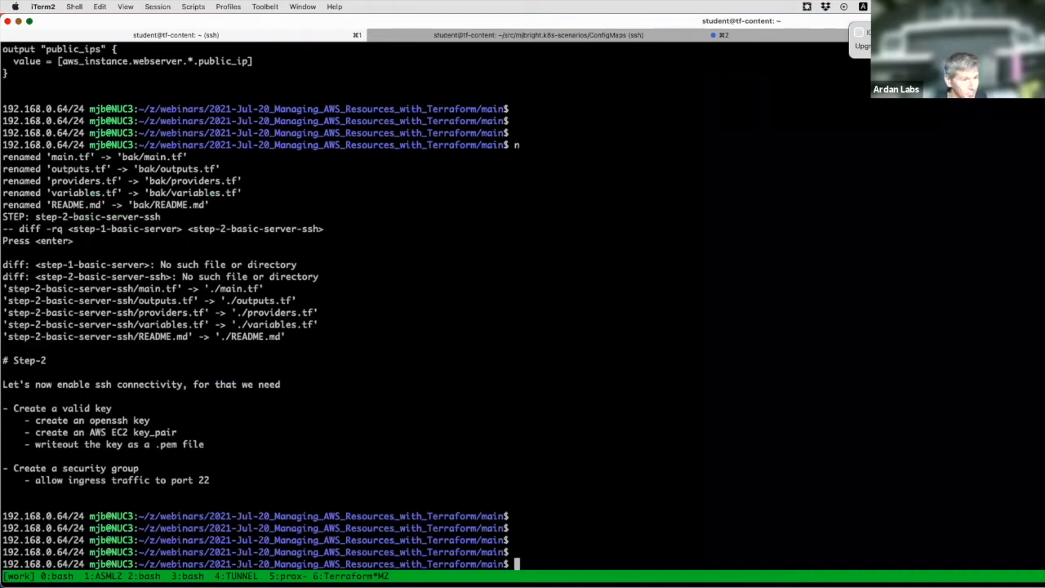
pyautogui.write('more')
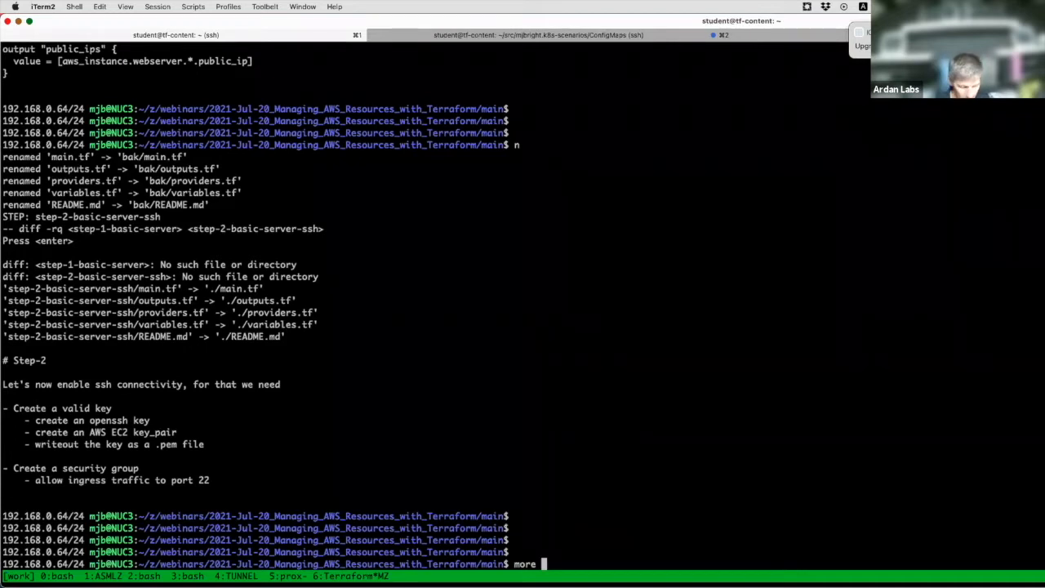
# - Page through main.tf to review the TLS key, key pair, .pem file and port-22 security group
pyautogui.write('main.tf')
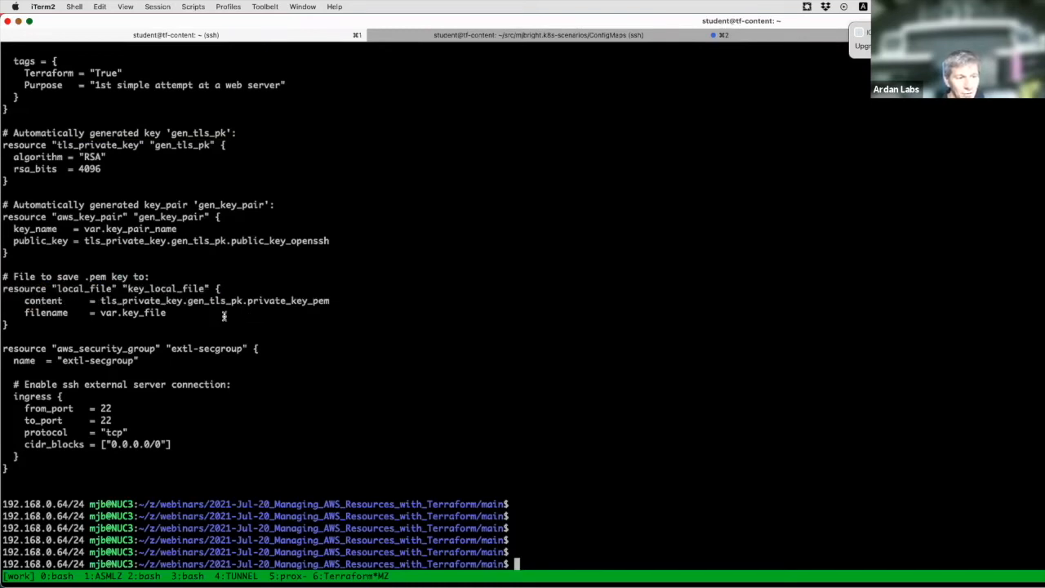
pyautogui.moveTo(313, 315)
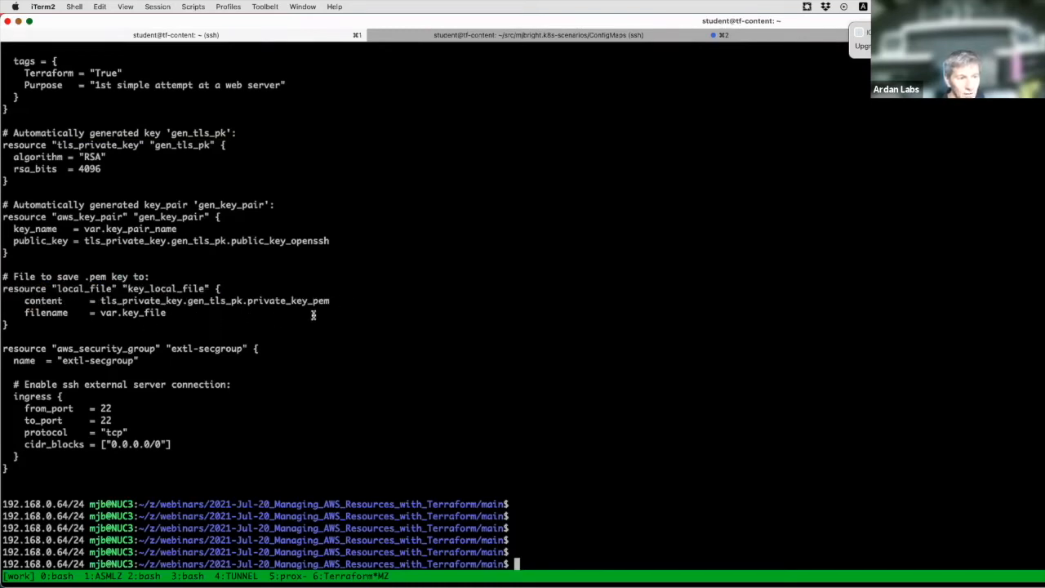
pyautogui.doubleClick(319, 300)
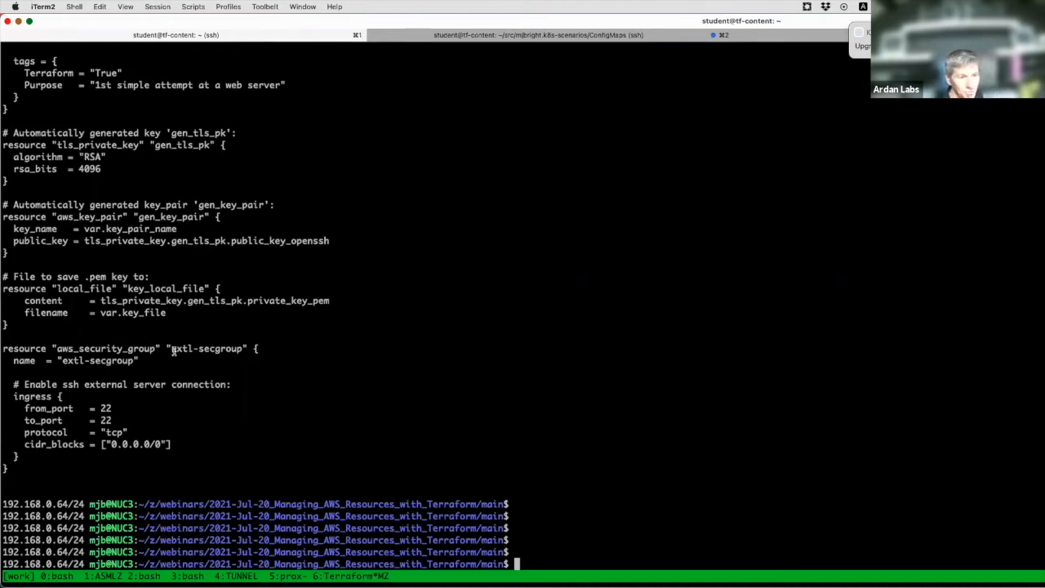
pyautogui.moveTo(179, 449)
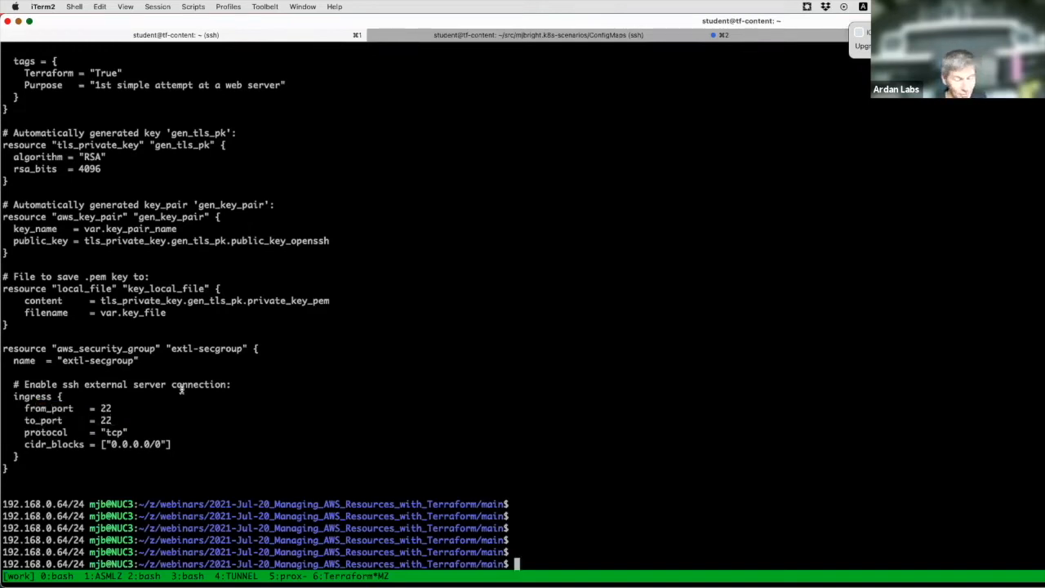
# - Check with ll *.pem that no key file exists, then enter terraform apply
pyautogui.write('ll m')
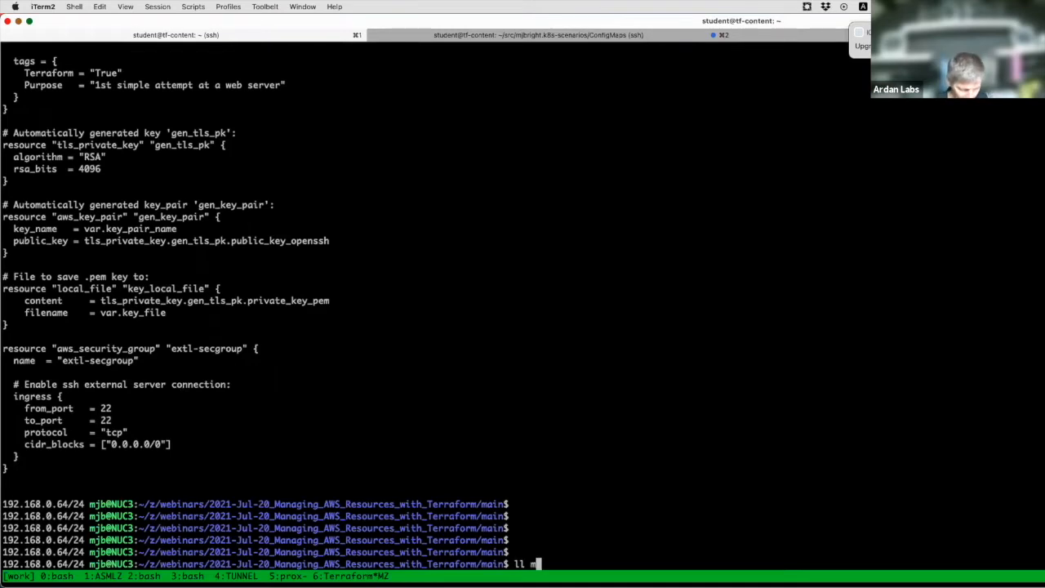
pyautogui.write('*.')
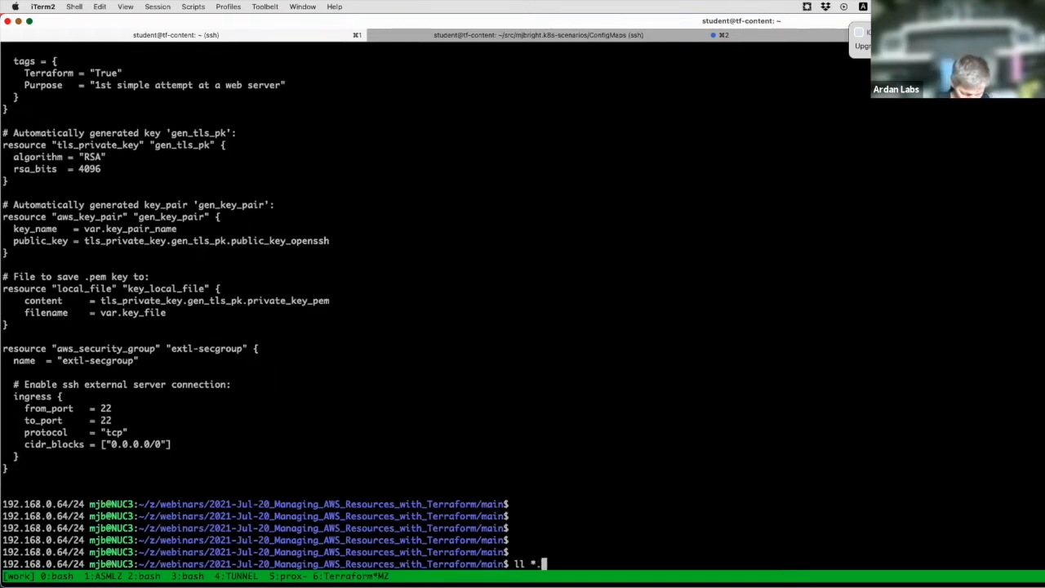
pyautogui.press('Return')
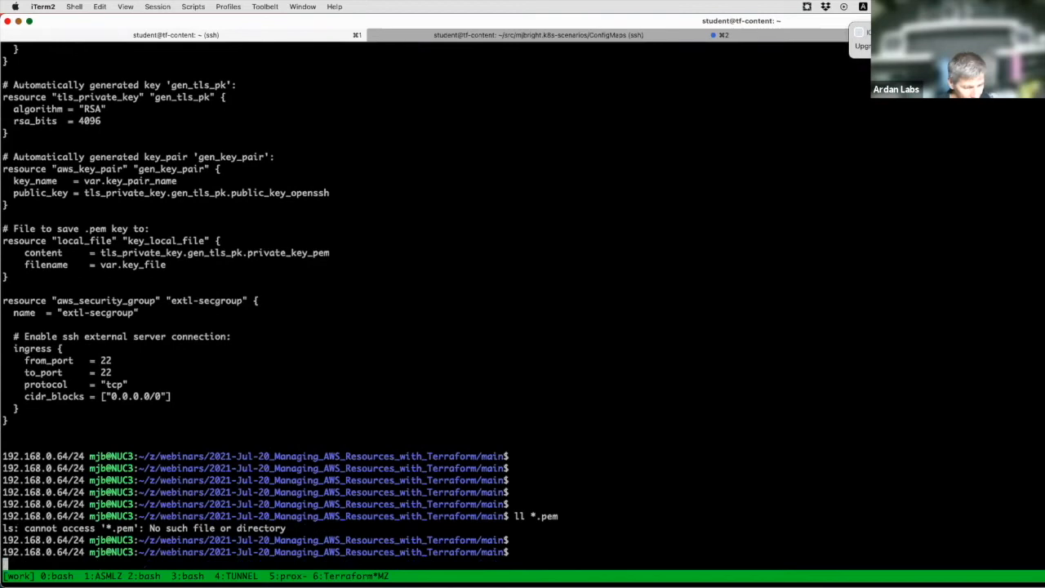
pyautogui.write('terraf')
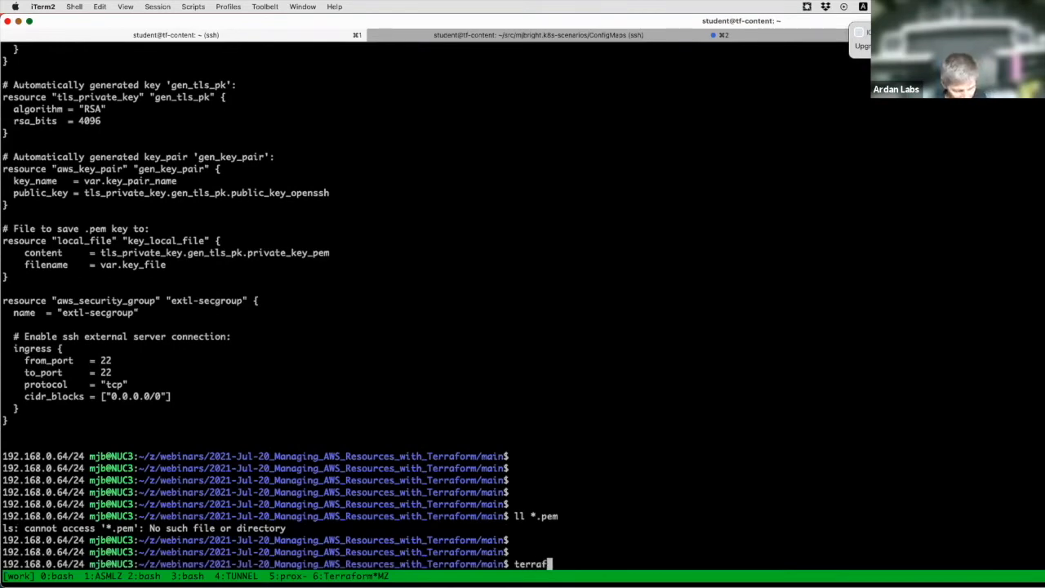
pyautogui.write('orm apply')
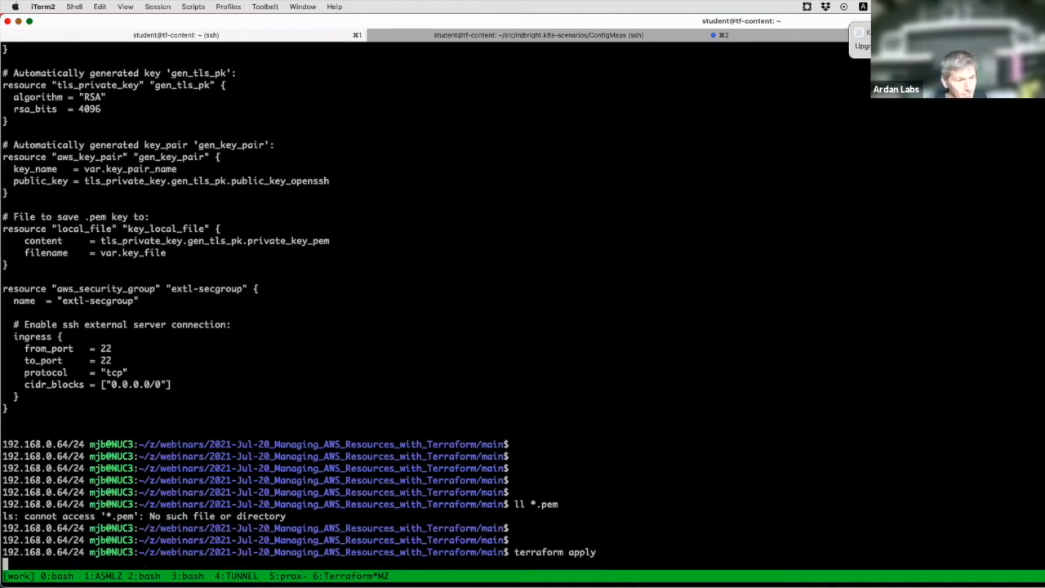
# - Run terraform apply, review the plan (5 to add, 1 to destroy), and type yes
pyautogui.press('Return')
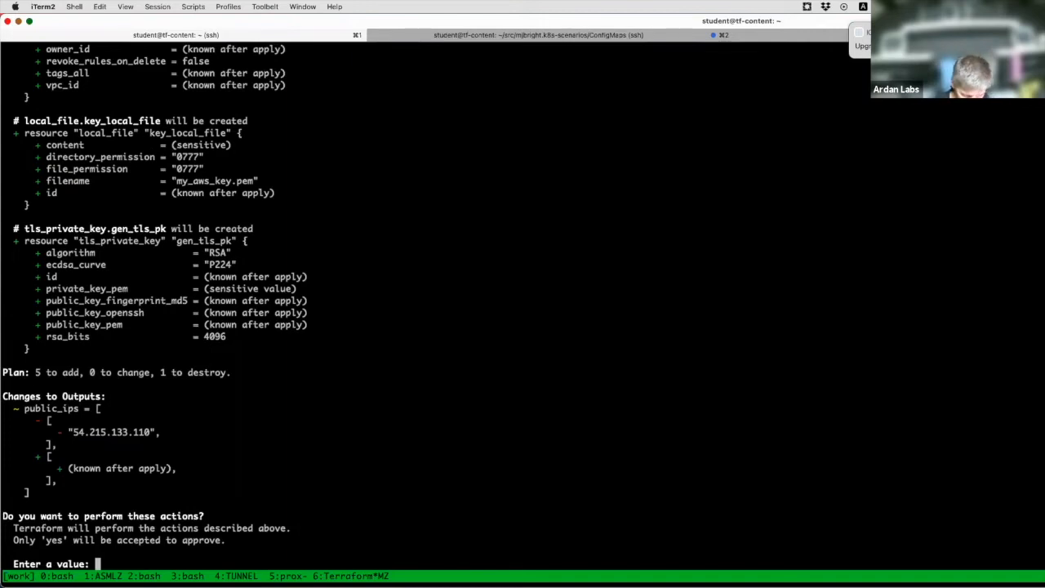
pyautogui.scroll(3)
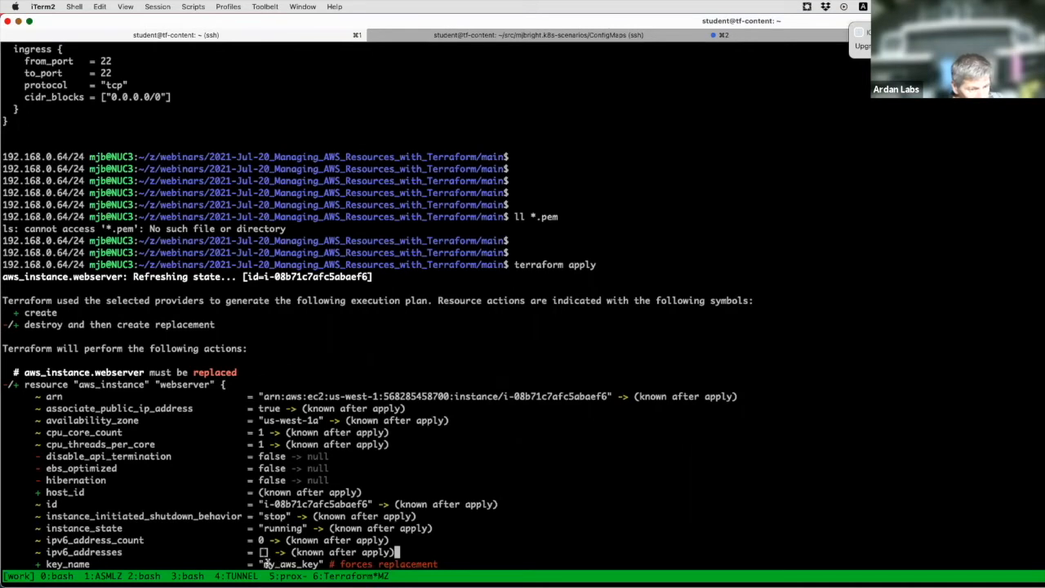
pyautogui.doubleClick(290, 565)
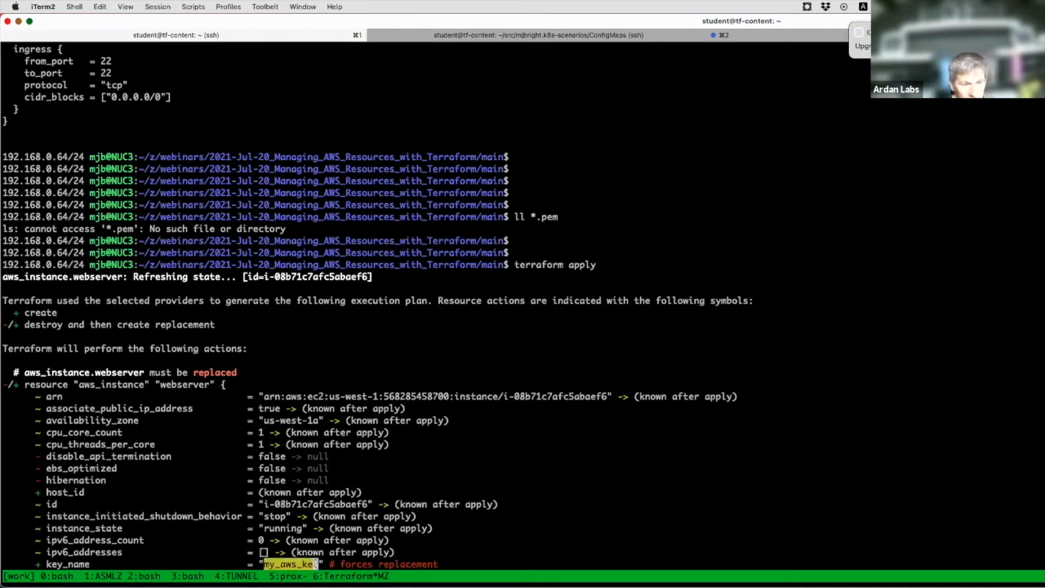
pyautogui.scroll(-3)
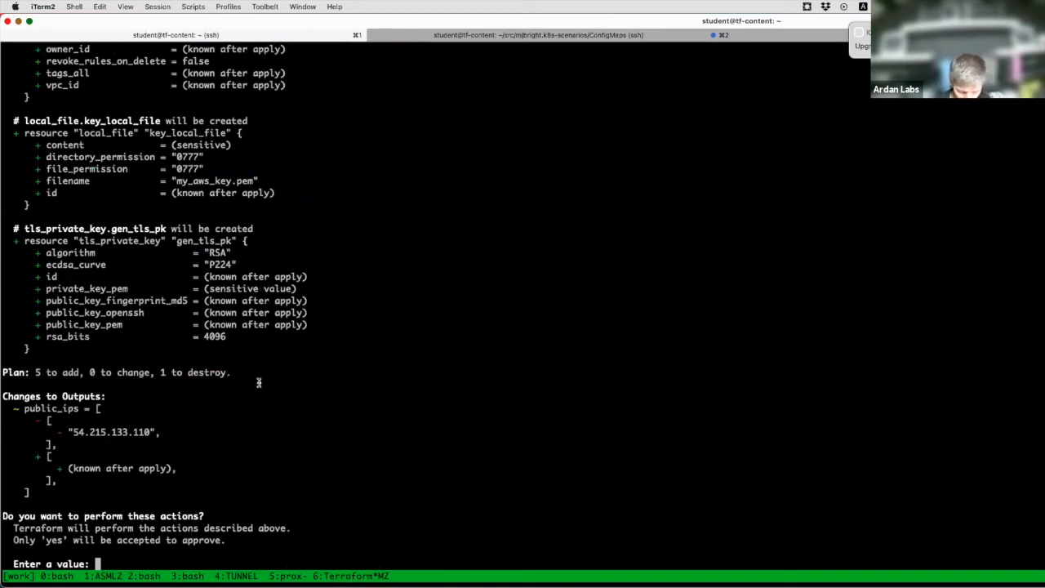
pyautogui.scroll(3)
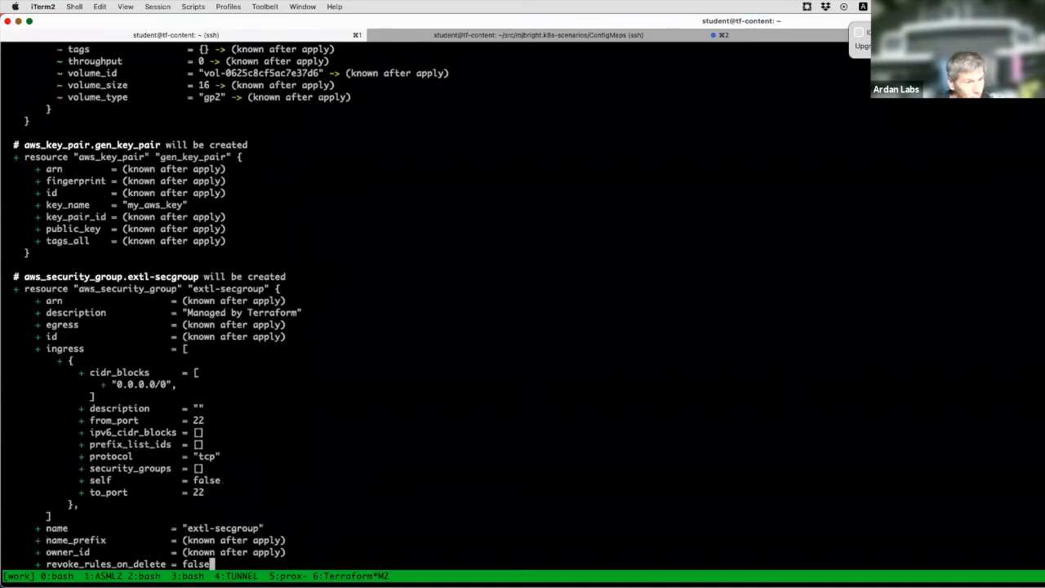
pyautogui.scroll(-3)
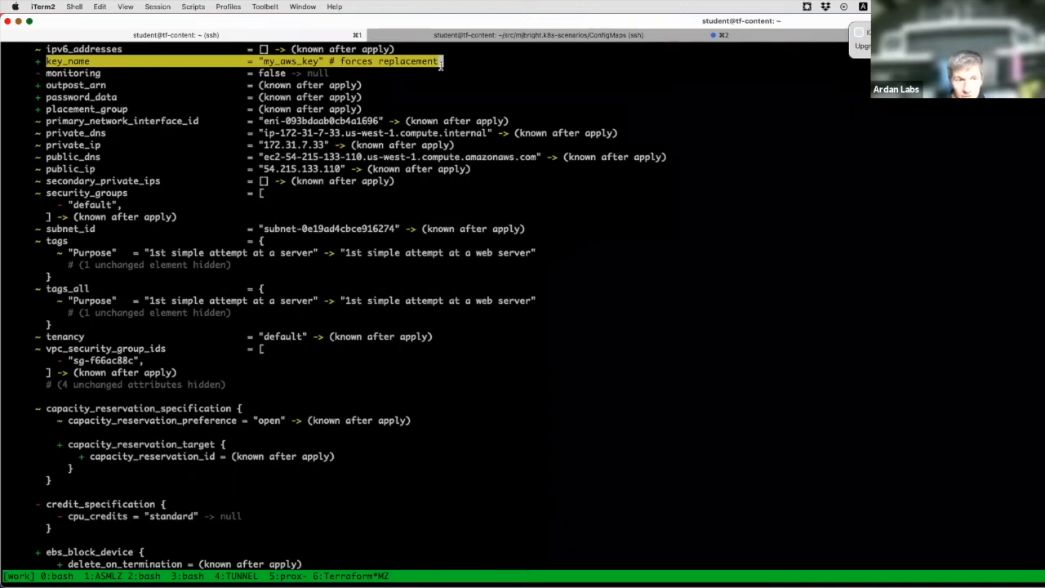
pyautogui.scroll(-3)
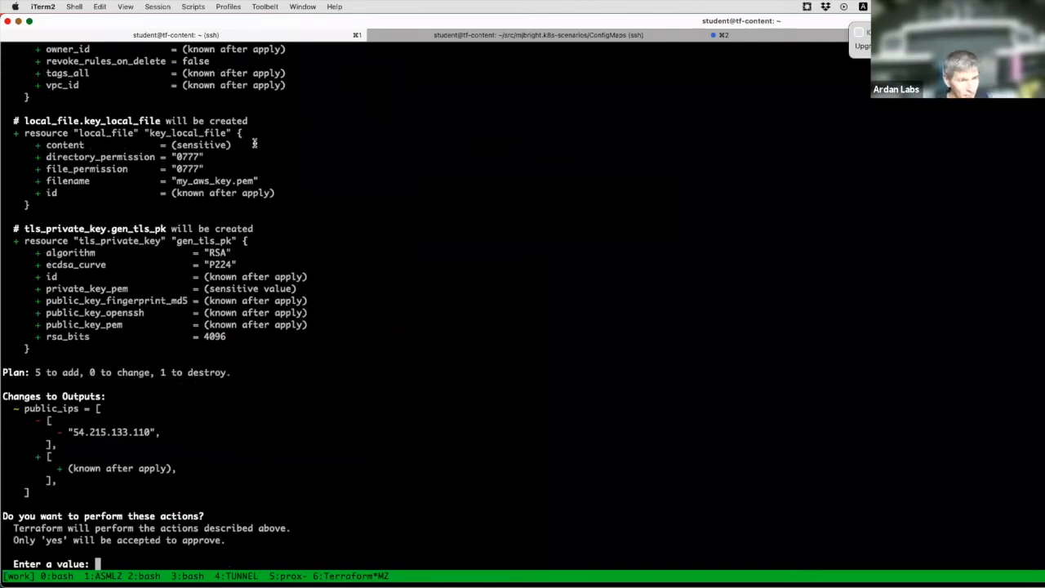
pyautogui.moveTo(100, 145)
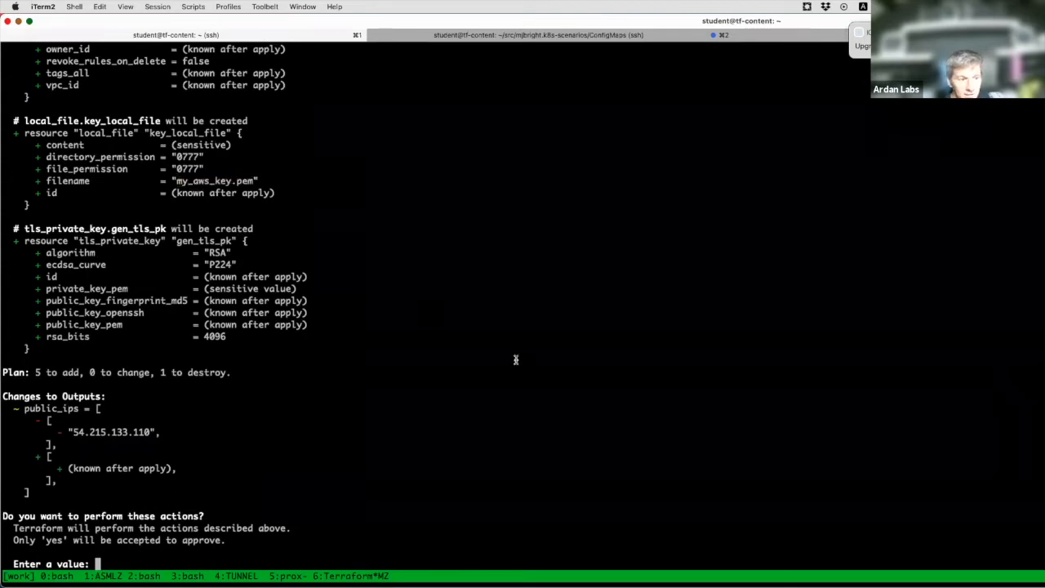
pyautogui.moveTo(468, 328)
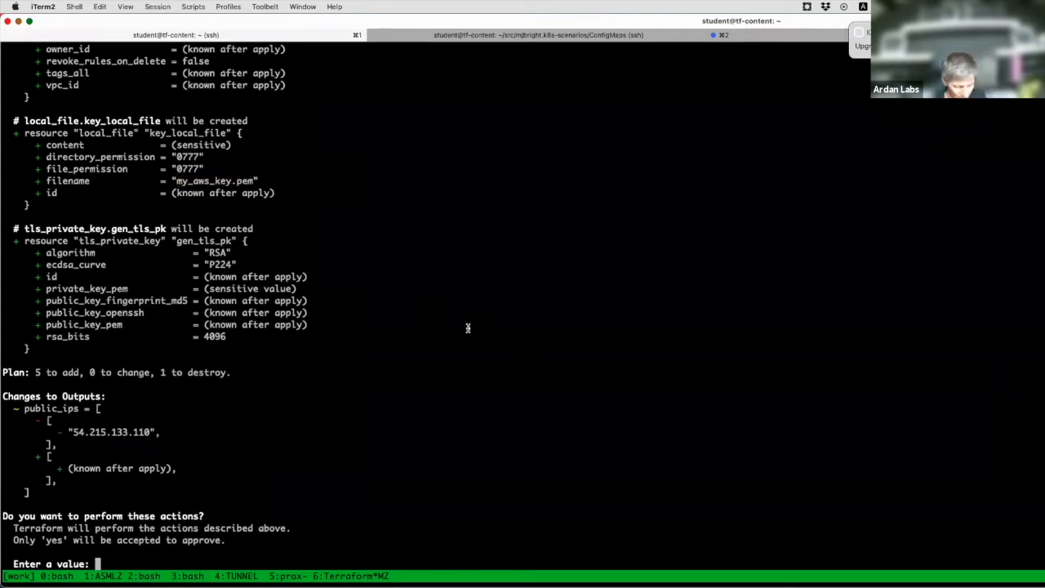
pyautogui.write('yes')
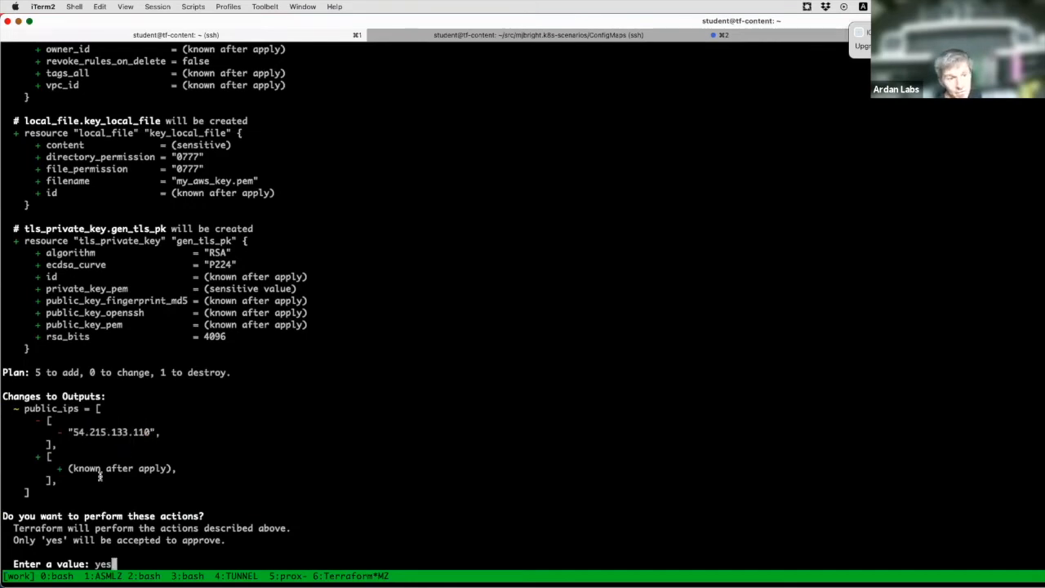
# - Approve the apply and wait until the output shows public IP 13.57.39.59
pyautogui.doubleClick(118, 468)
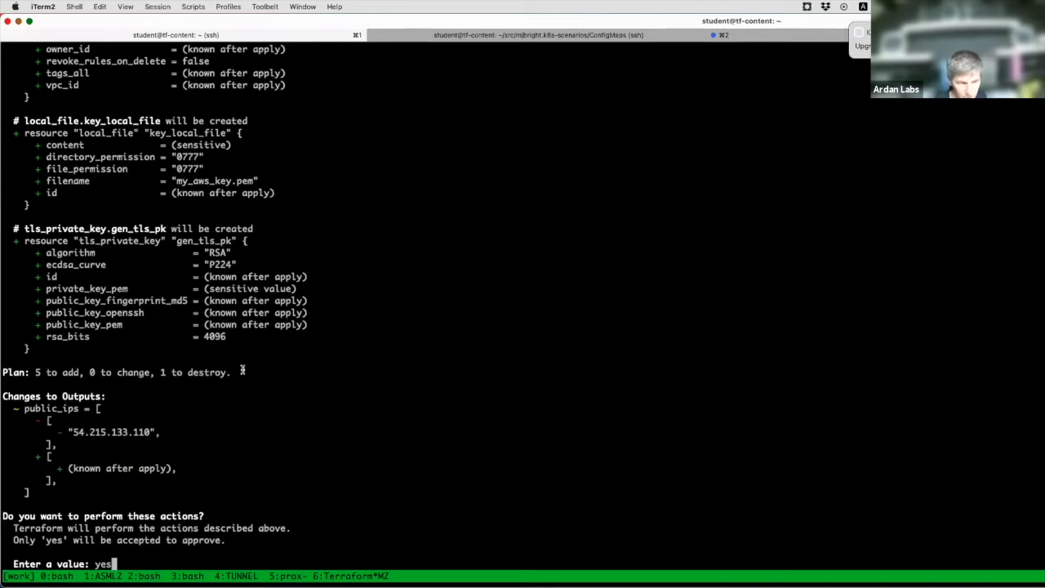
pyautogui.press('Return')
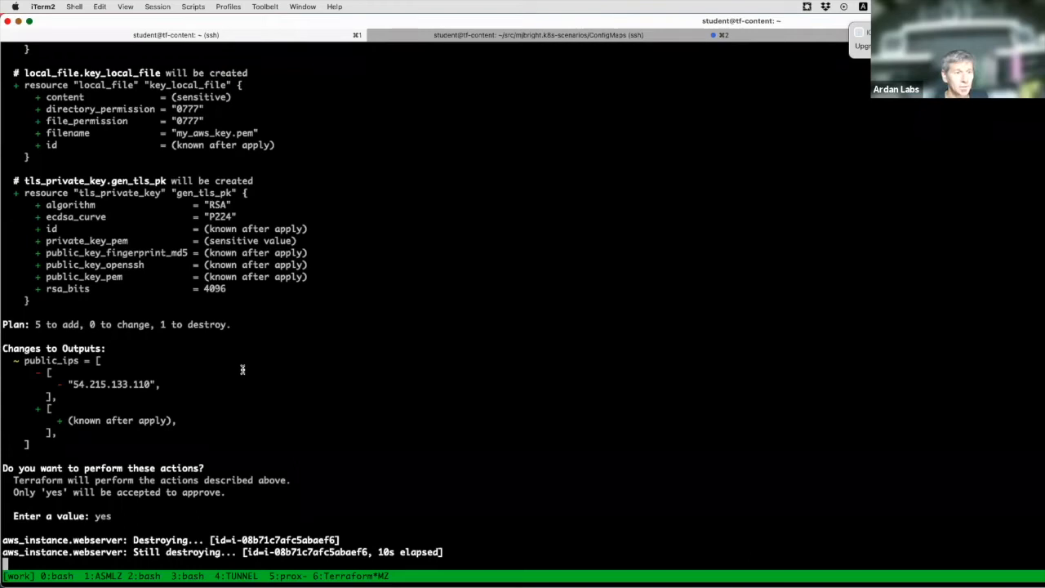
pyautogui.moveTo(172, 143)
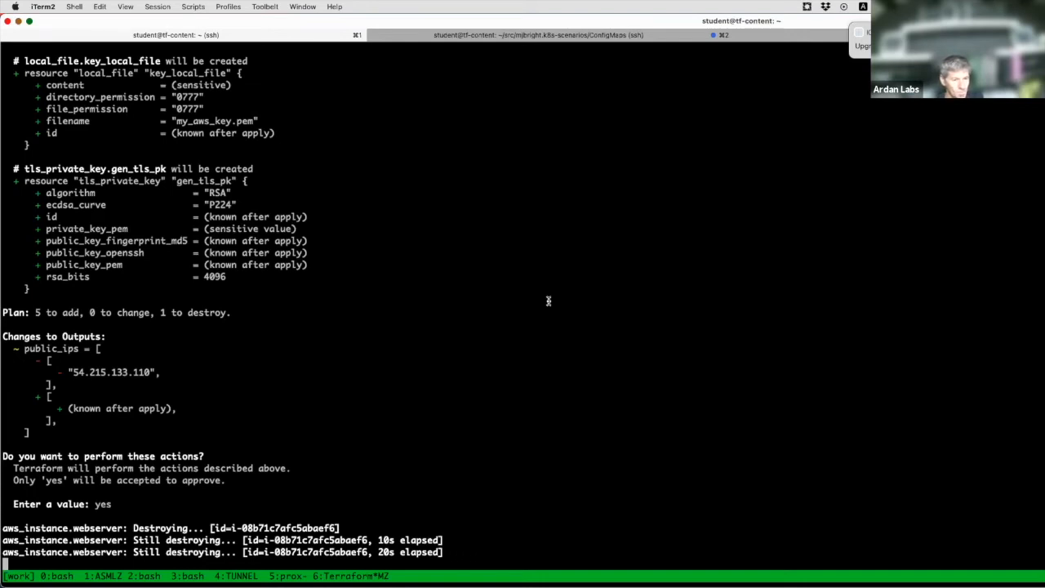
pyautogui.scroll(-3)
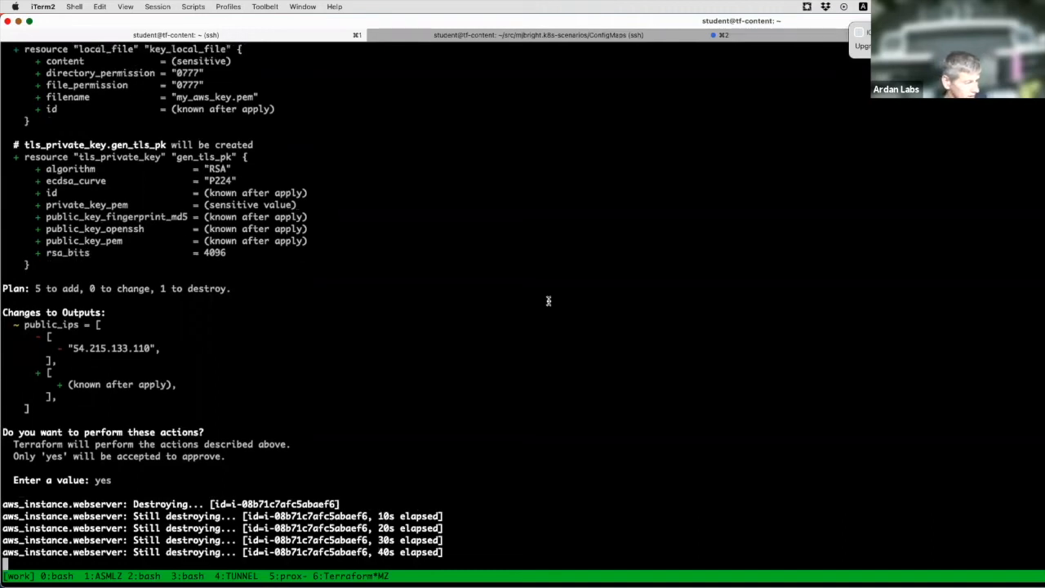
pyautogui.scroll(-3)
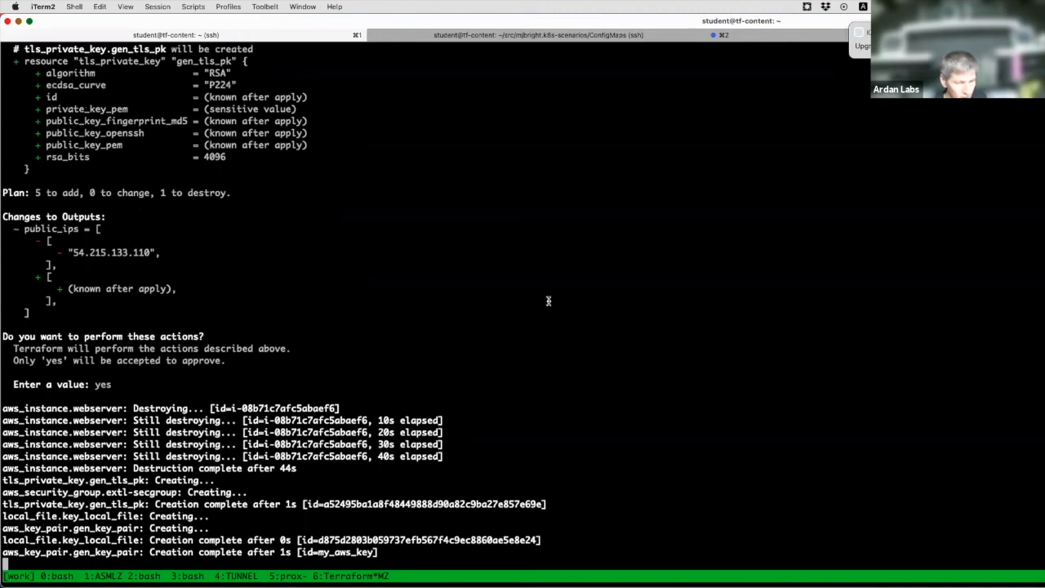
pyautogui.scroll(-3)
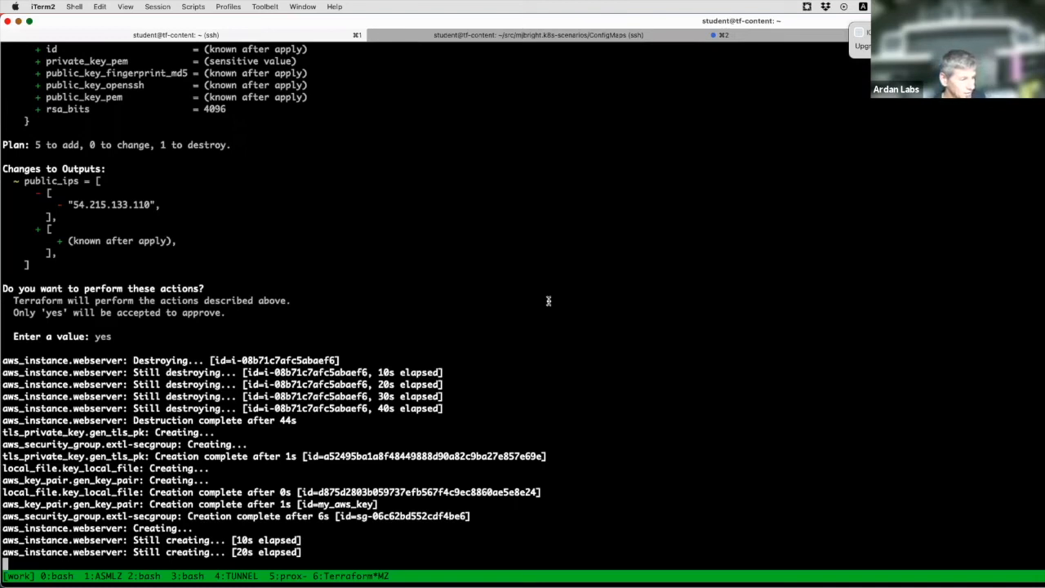
pyautogui.scroll(-3)
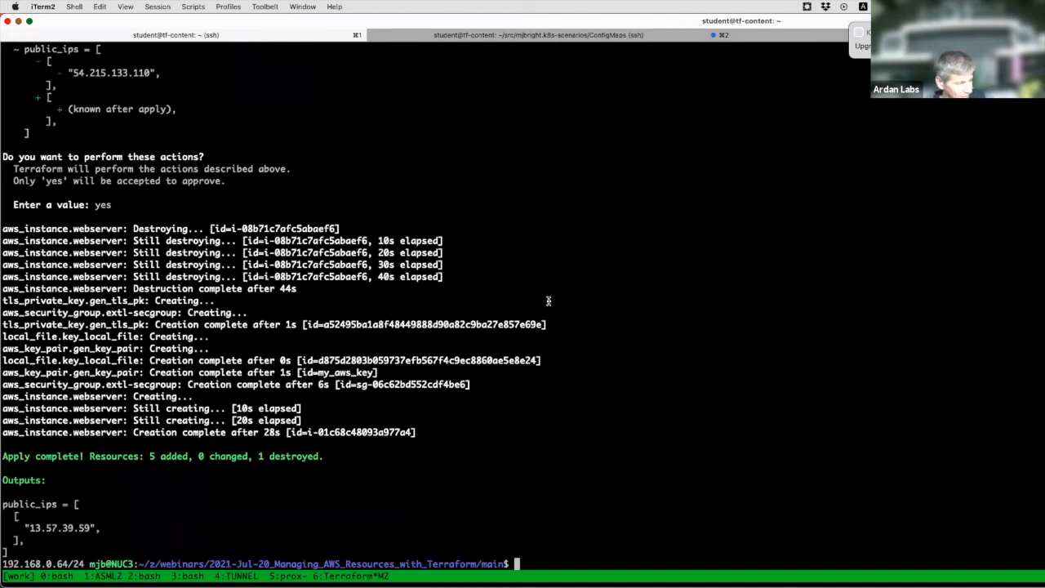
# - List my_aws_key.pem with ll to confirm the key file was generated
pyautogui.write('ll my')
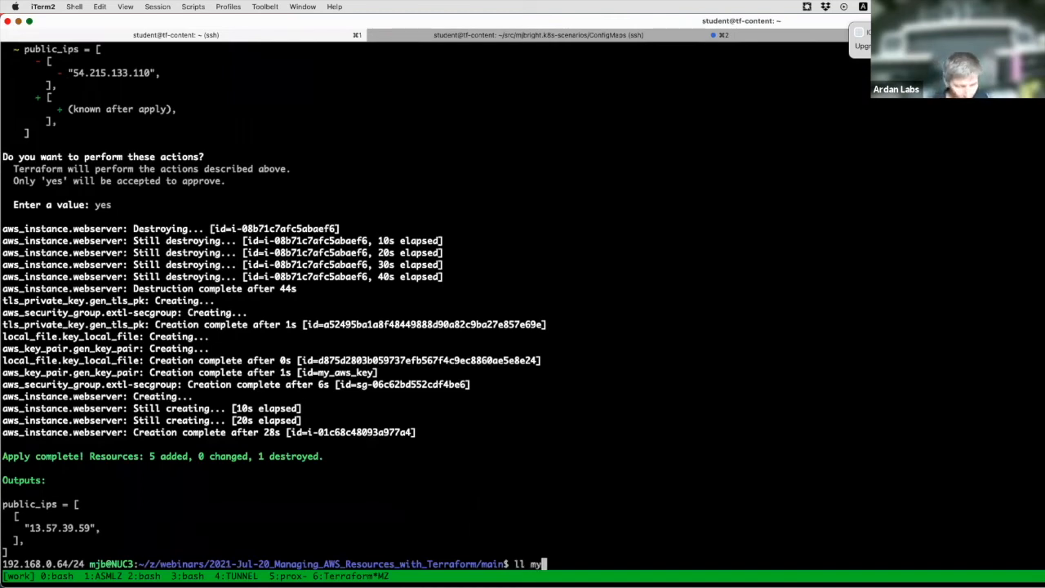
pyautogui.write('_aws_key.pem')
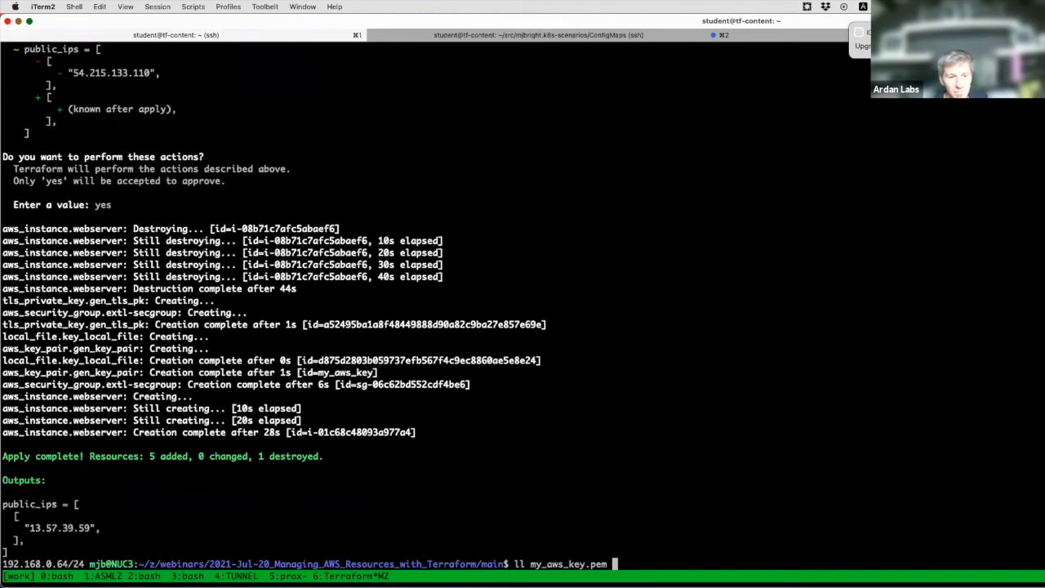
pyautogui.press('Return')
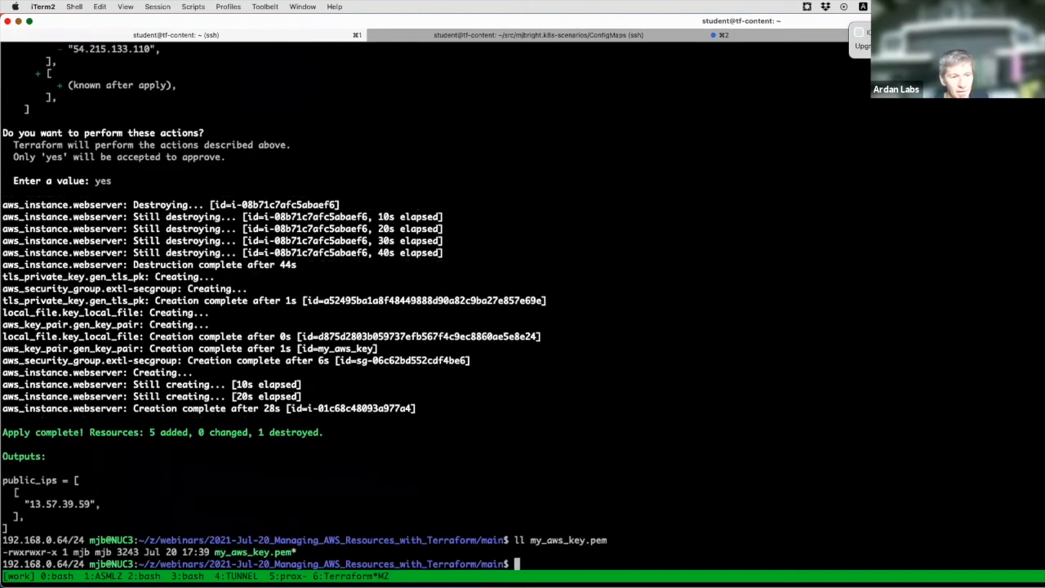
# - Print the RSA private key contents of my_aws_key.pem with cat
pyautogui.write('k')
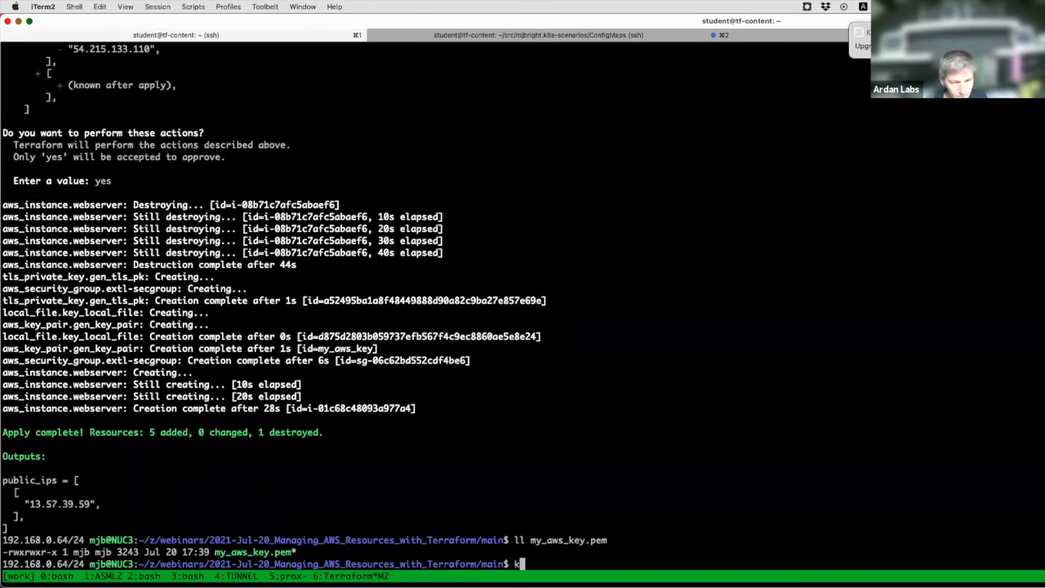
pyautogui.press('Backspace')
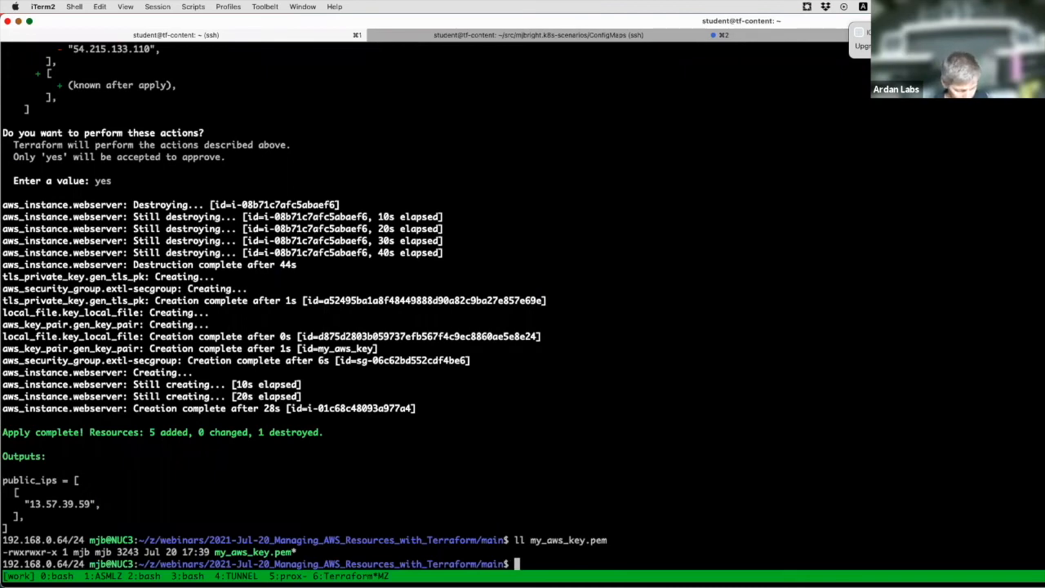
pyautogui.write('my_aws_key.pem')
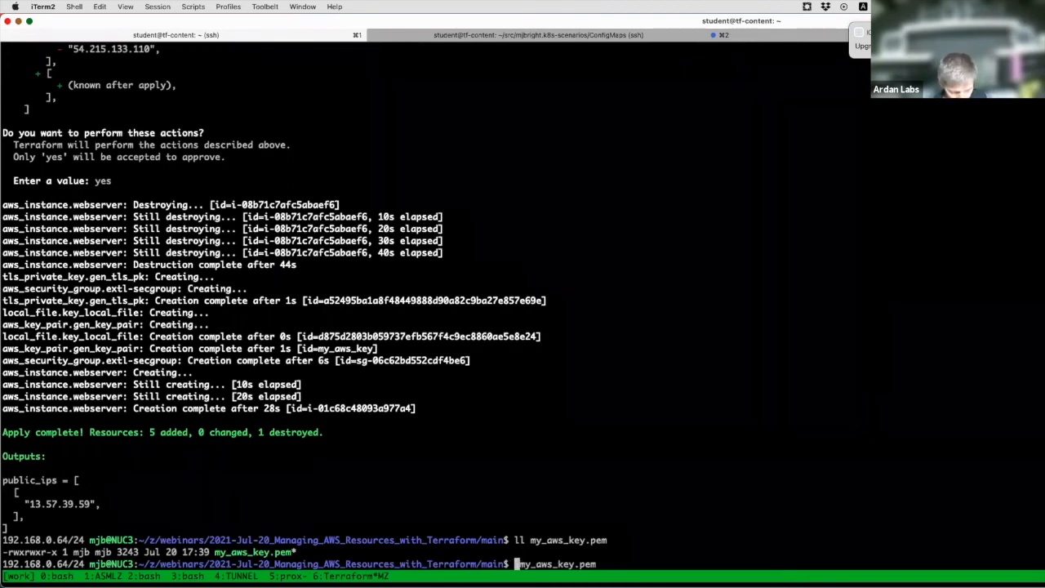
pyautogui.press('Return')
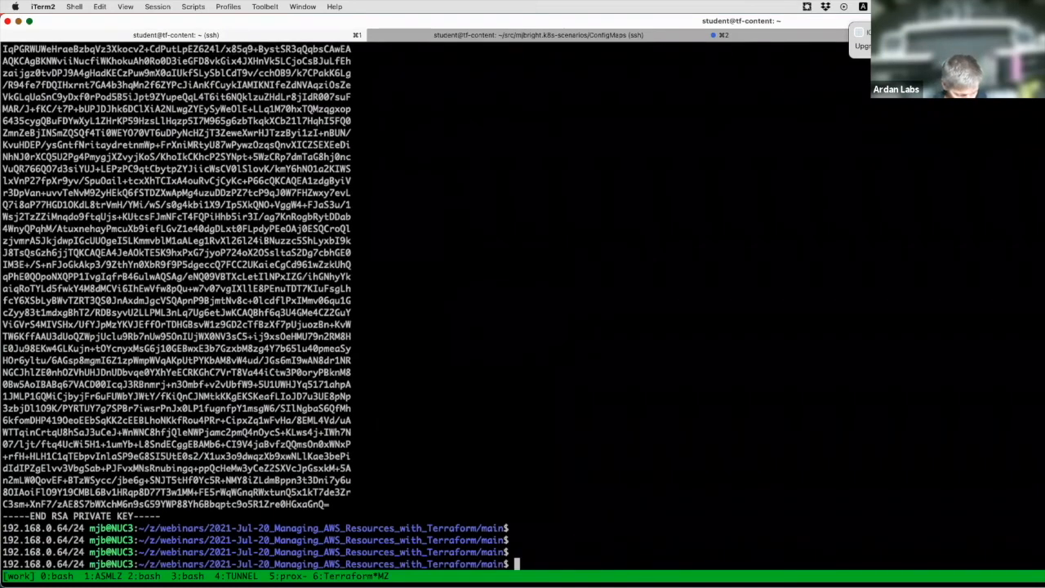
# - Run terraform output, after a failed 'outputs' attempt, to show public IP 13.57.39.59
pyautogui.write('terraform')
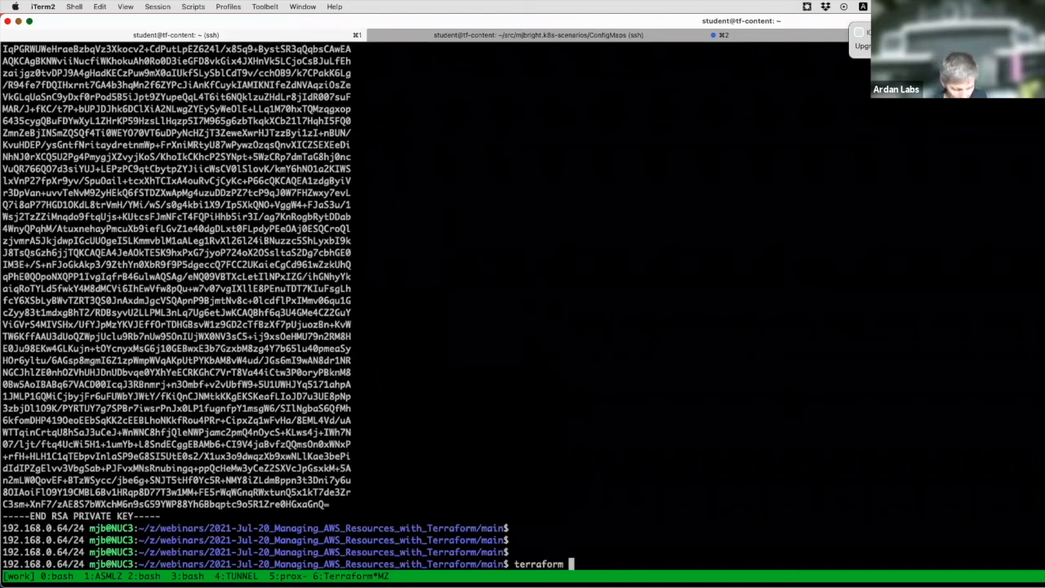
pyautogui.write('outputs.t')
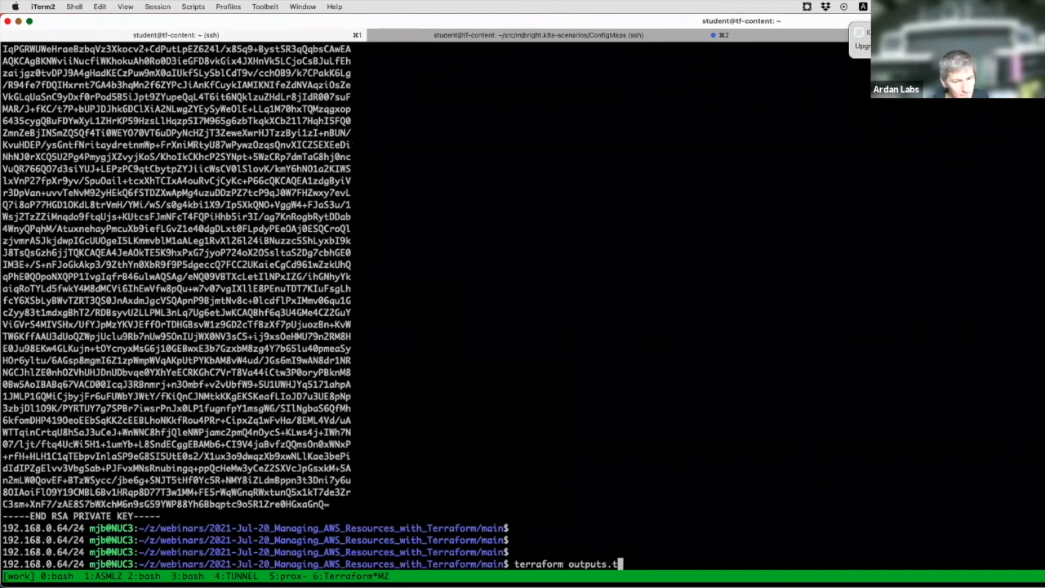
pyautogui.press('Return')
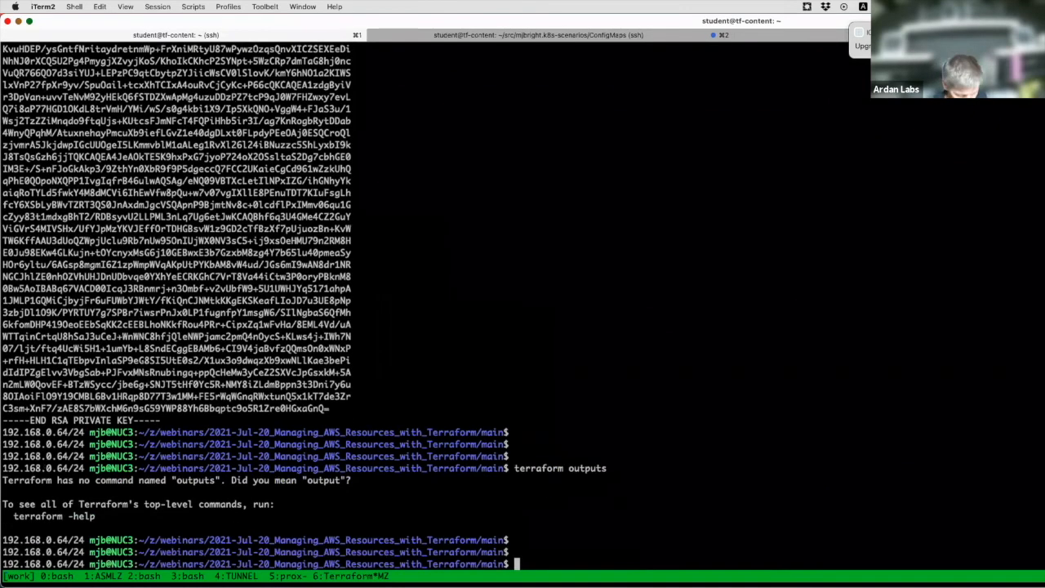
pyautogui.write('ter')
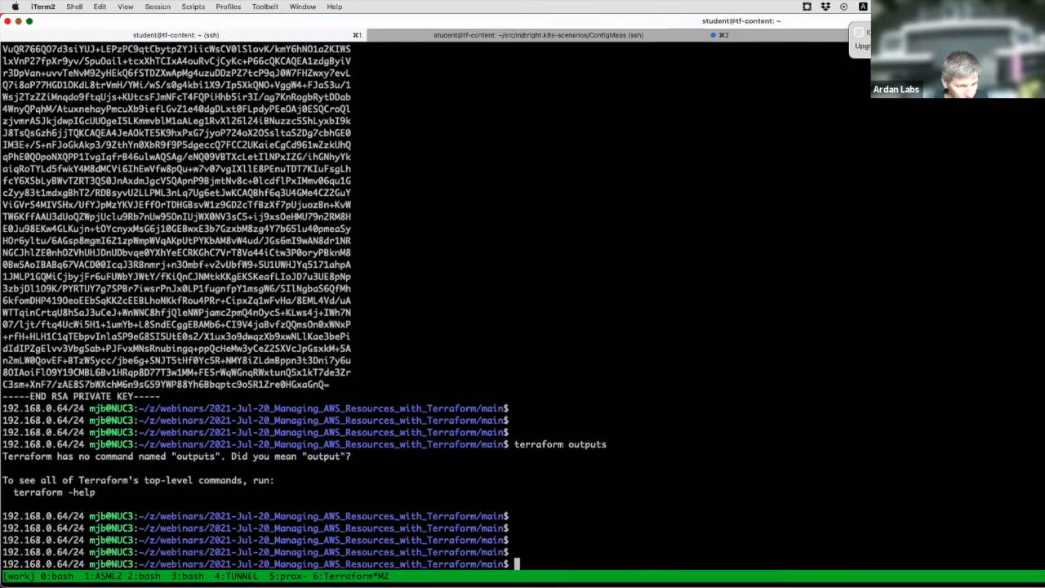
pyautogui.write('terraform output')
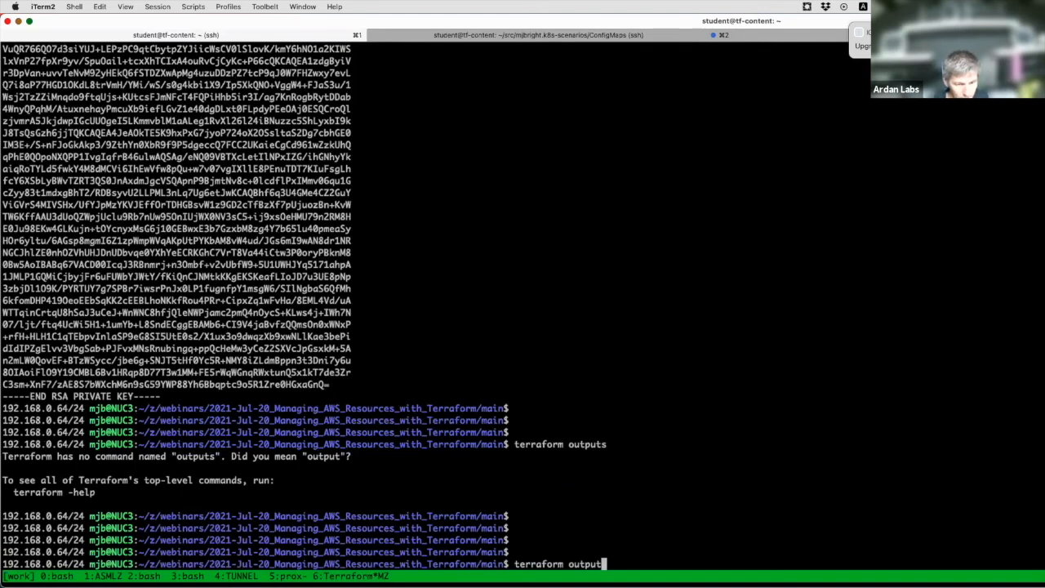
pyautogui.press('Return')
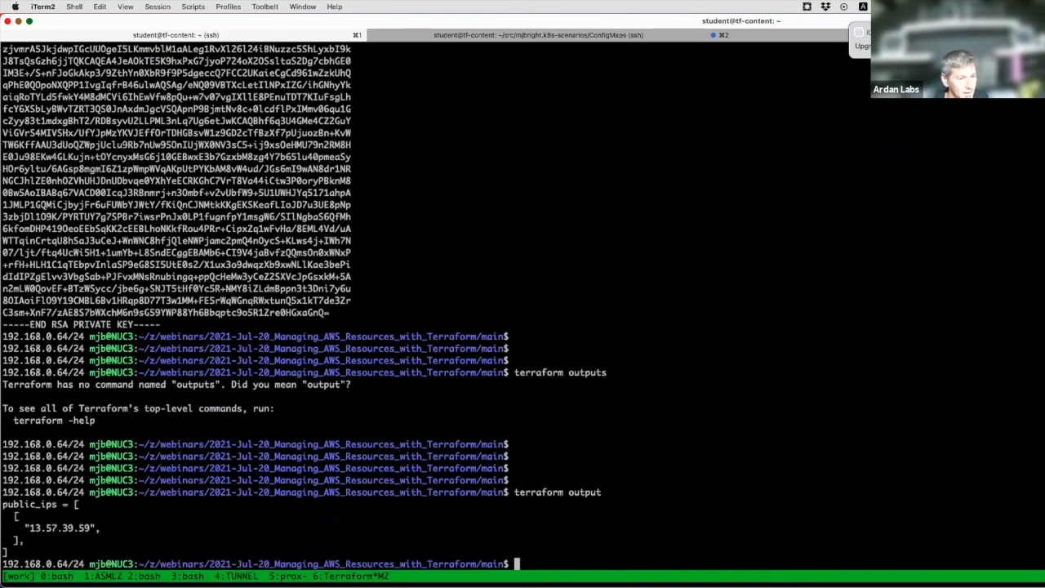
pyautogui.write('ssh -i')
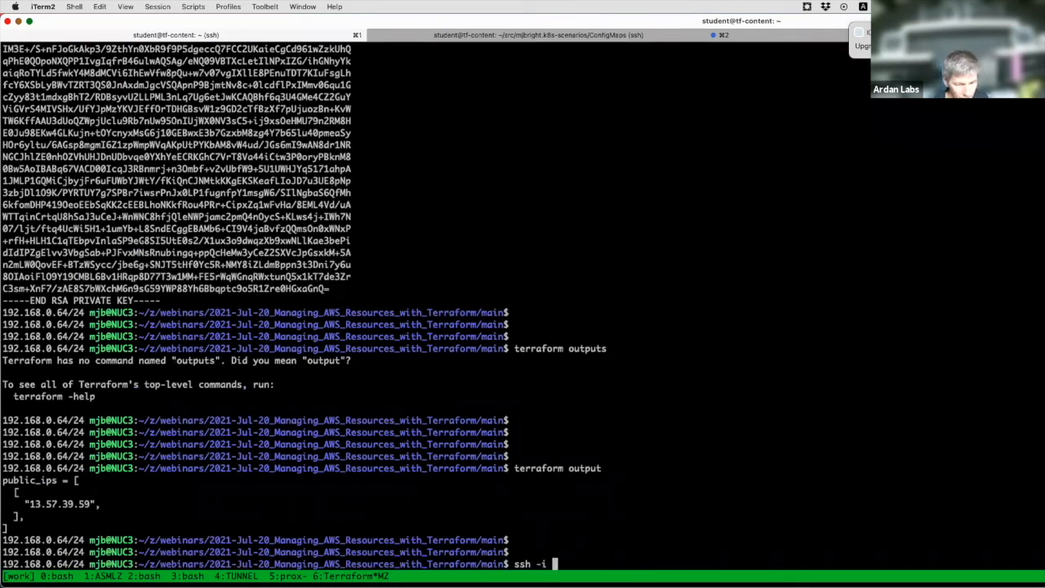
pyautogui.write('my_aws_key.pem')
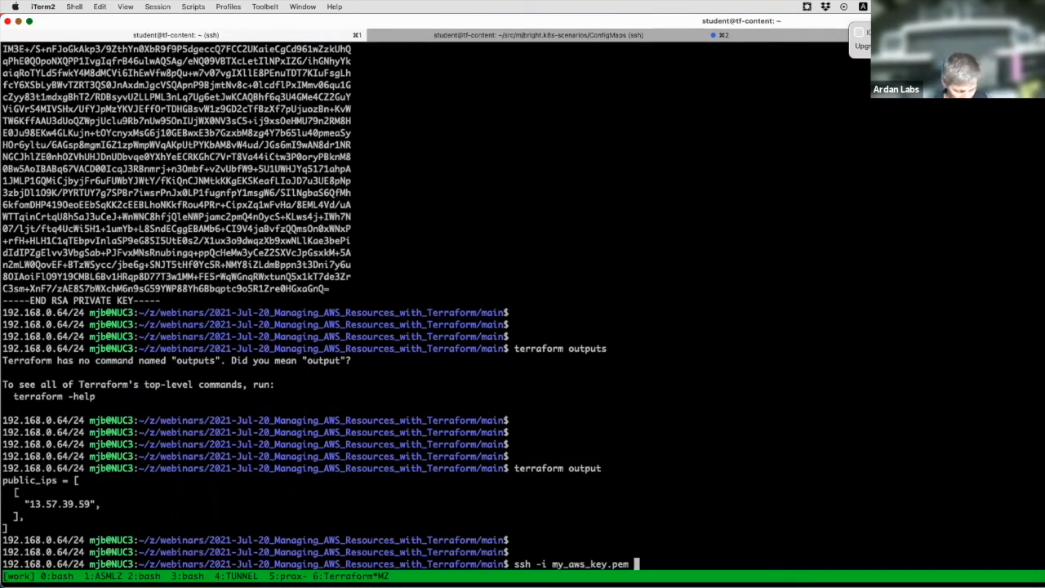
pyautogui.write('ubuntu@')
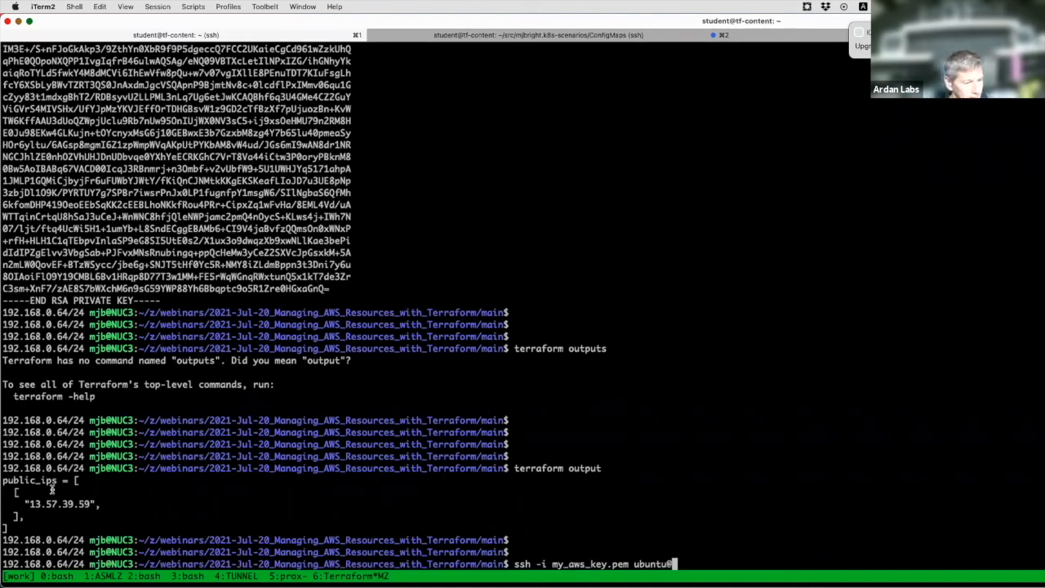
pyautogui.doubleClick(56, 503)
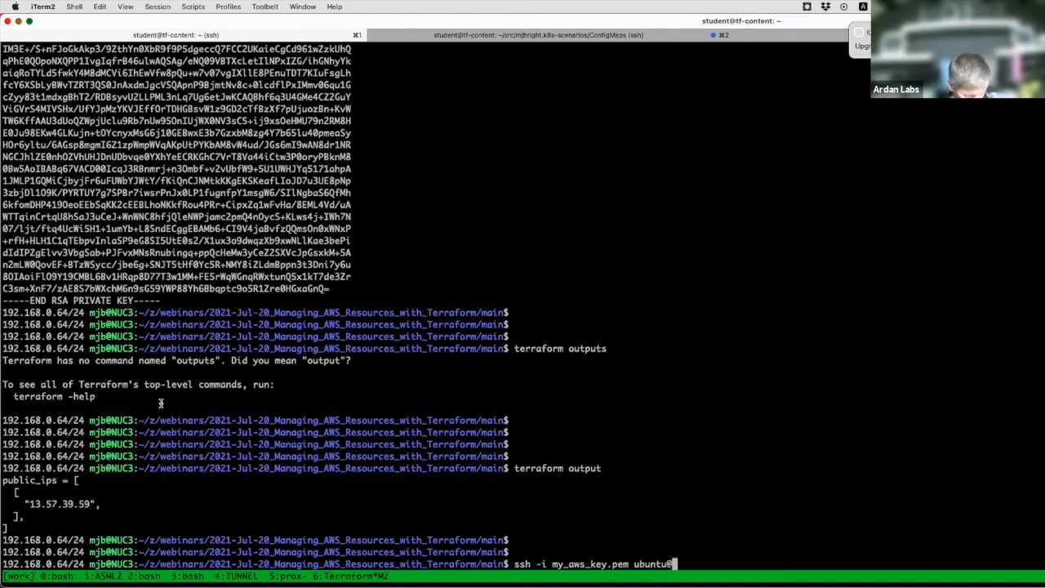
pyautogui.write('13.57.39.59')
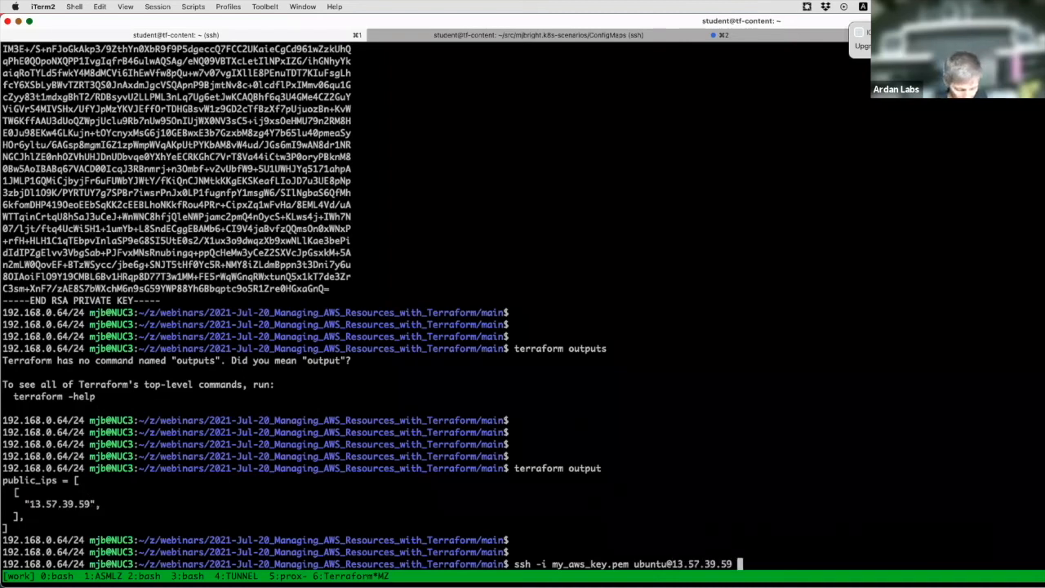
pyautogui.write('upti')
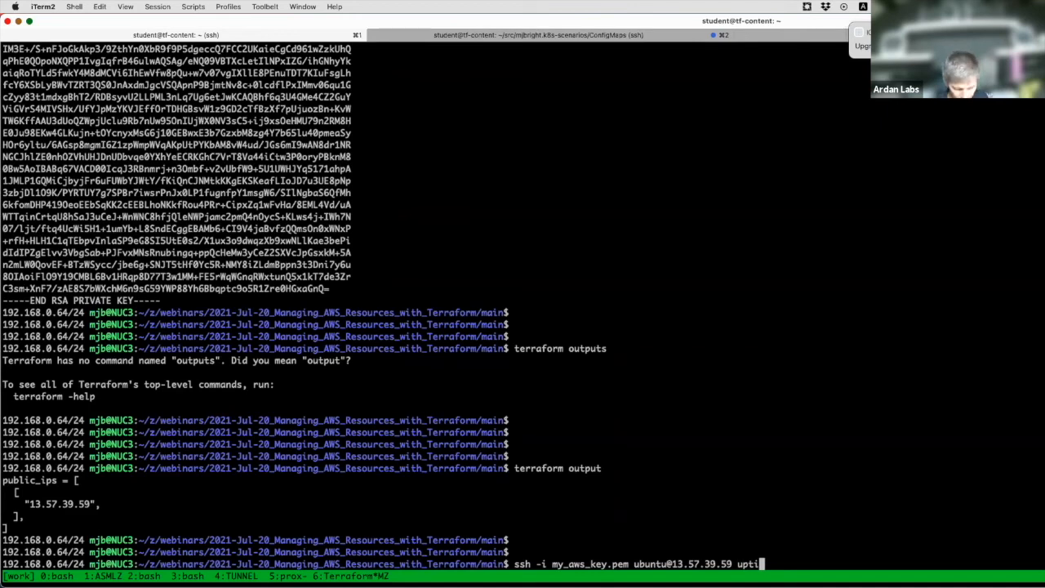
pyautogui.press('Return')
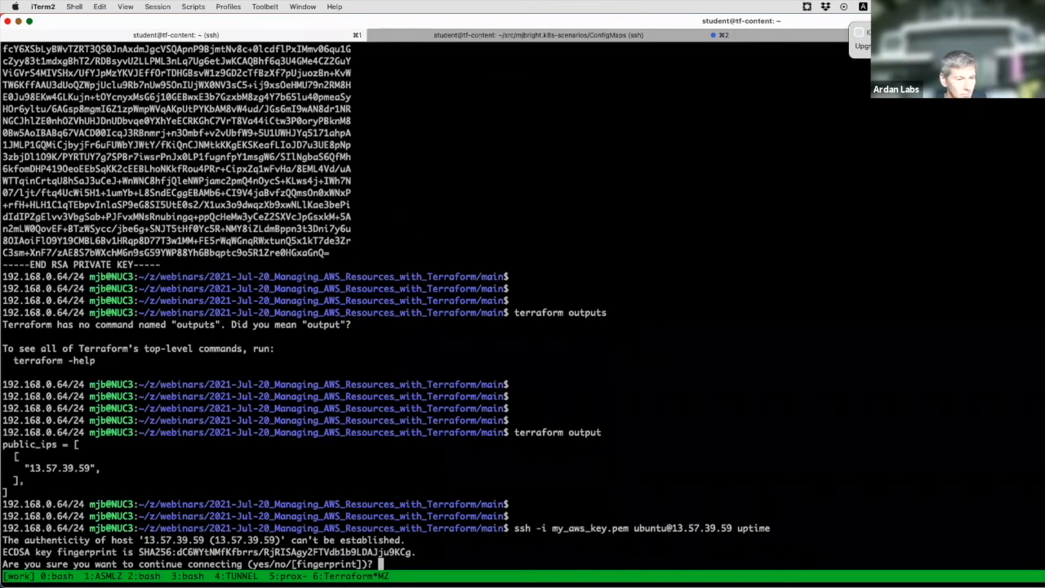
pyautogui.write('yes')
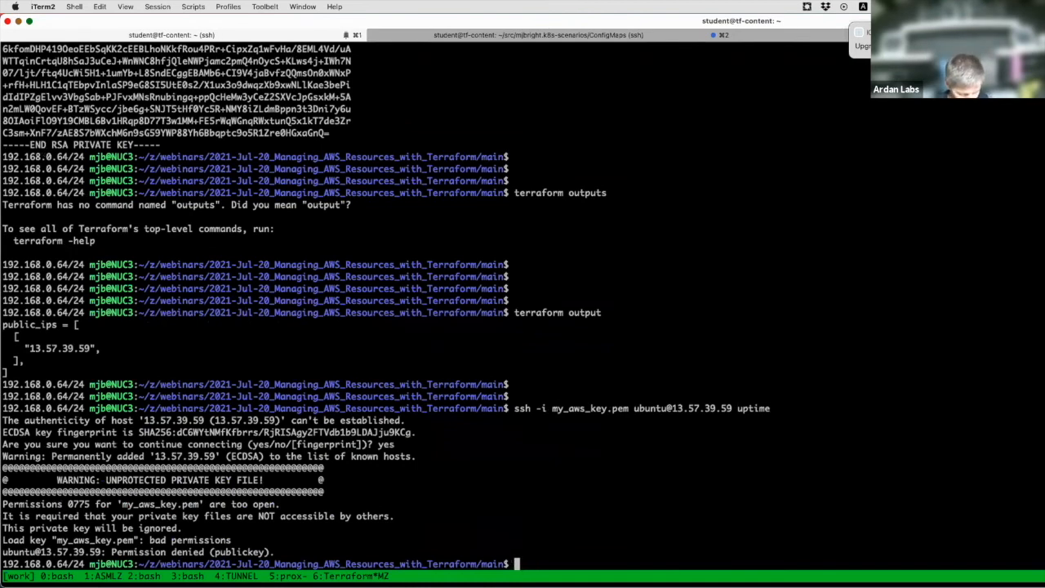
# - Restrict my_aws_key.pem with chmod 400 and rerun the SSH uptime command
pyautogui.write('chmod')
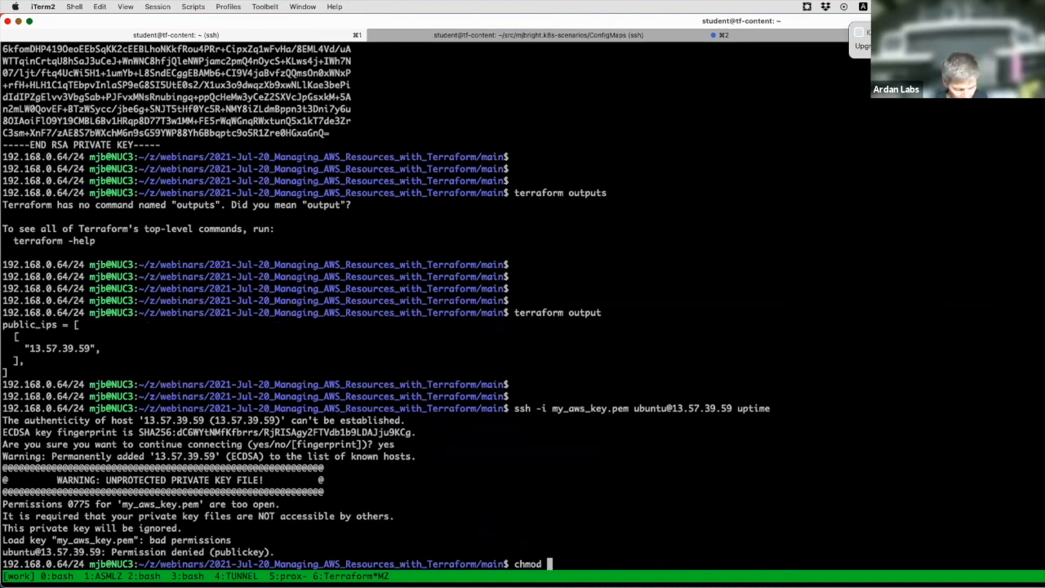
pyautogui.write('400 my_aws_key.pem')
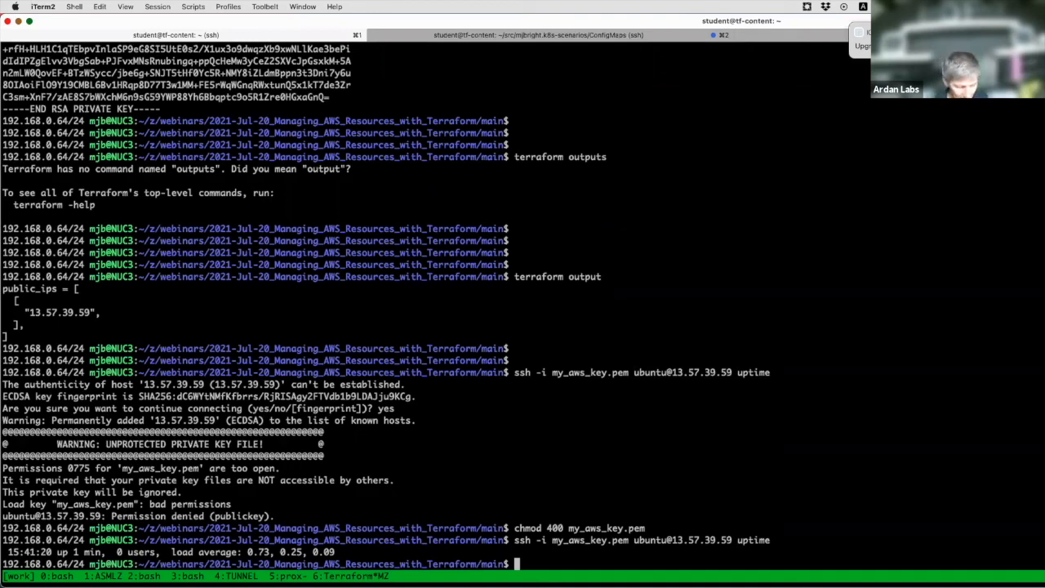
pyautogui.write('s')
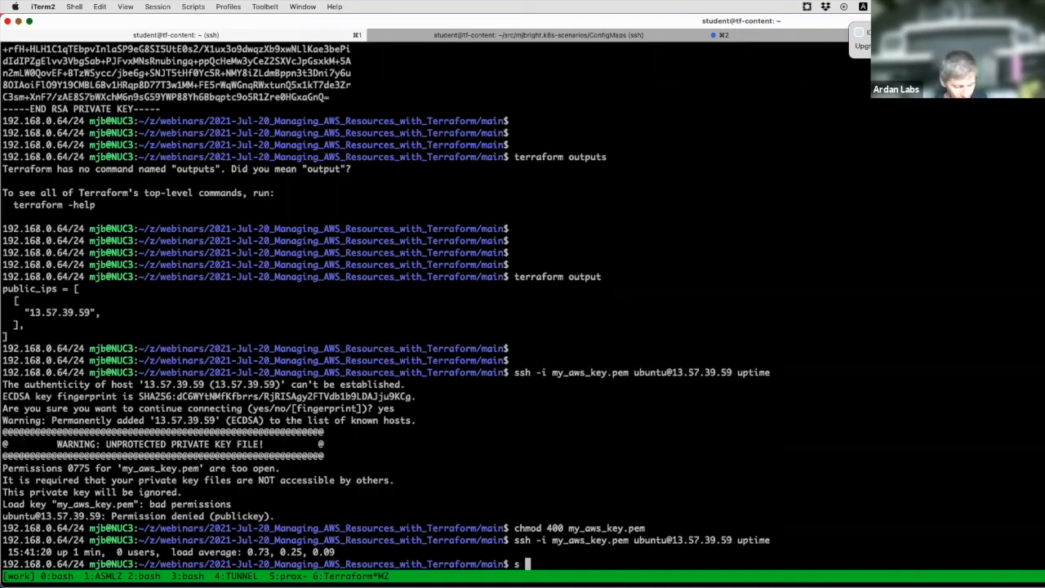